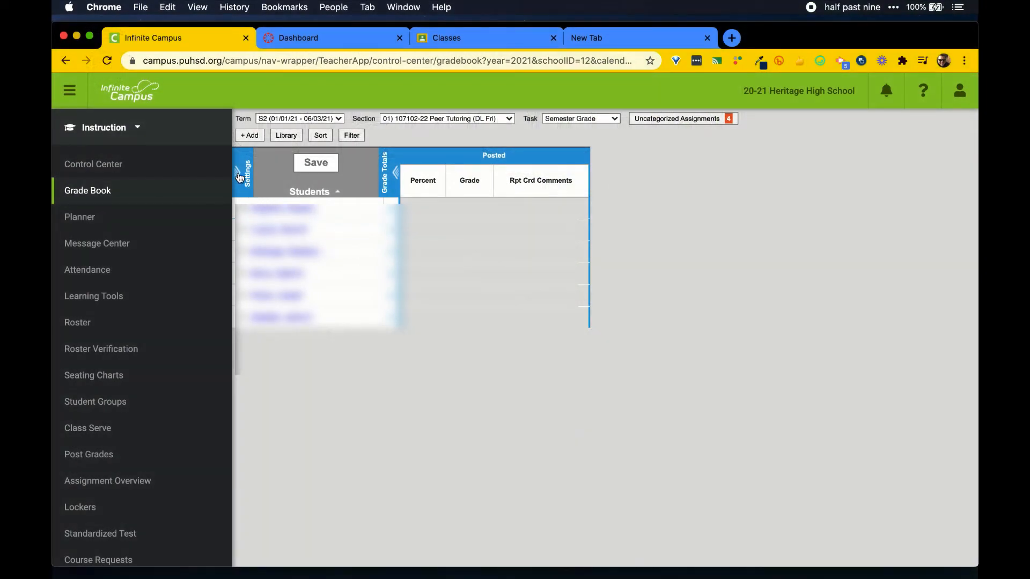
# Expand the gradebook Settings panel for the Peer Tutoring section
pyautogui.click(246, 171)
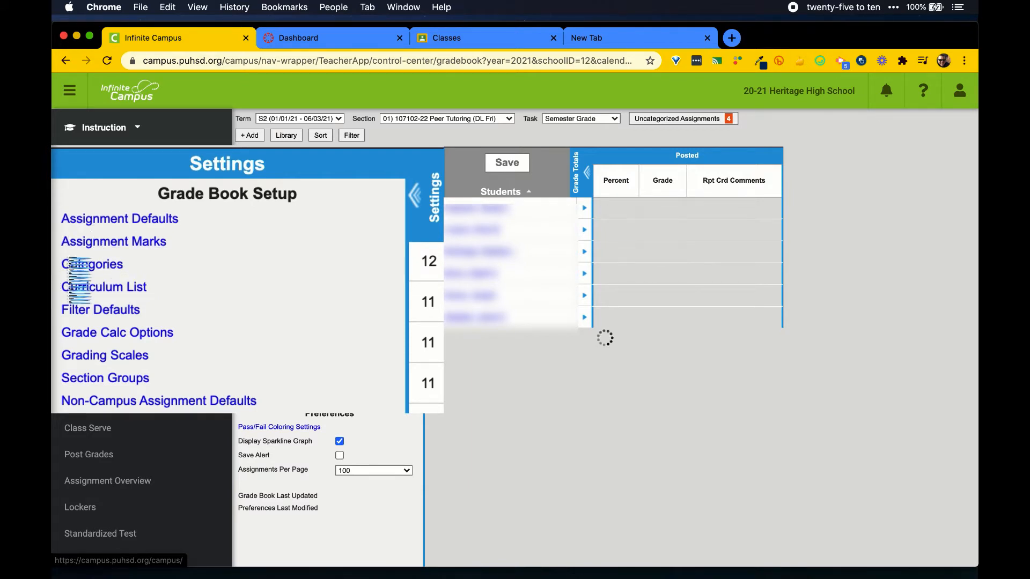
pyautogui.click(92, 264)
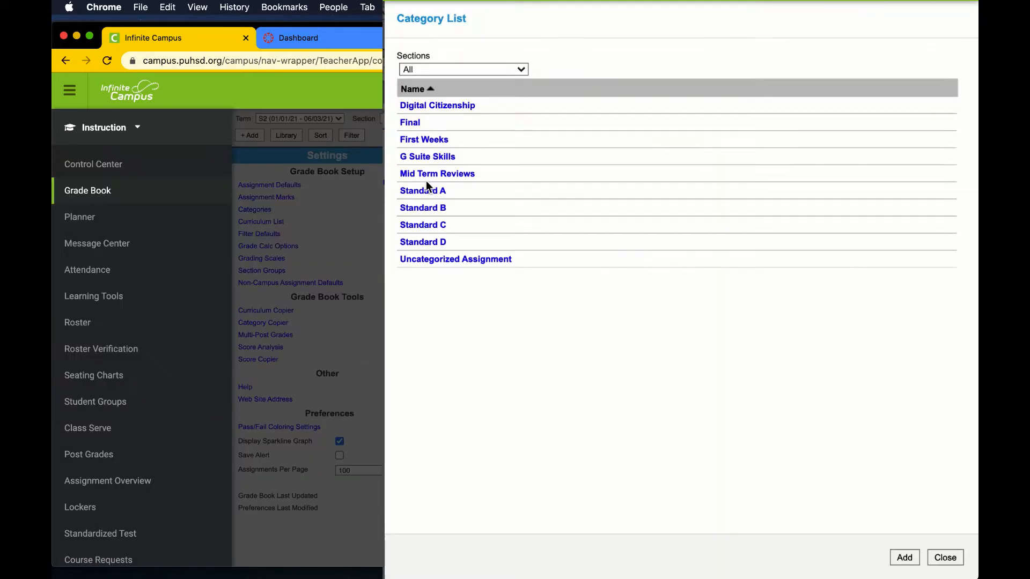
pyautogui.click(462, 69)
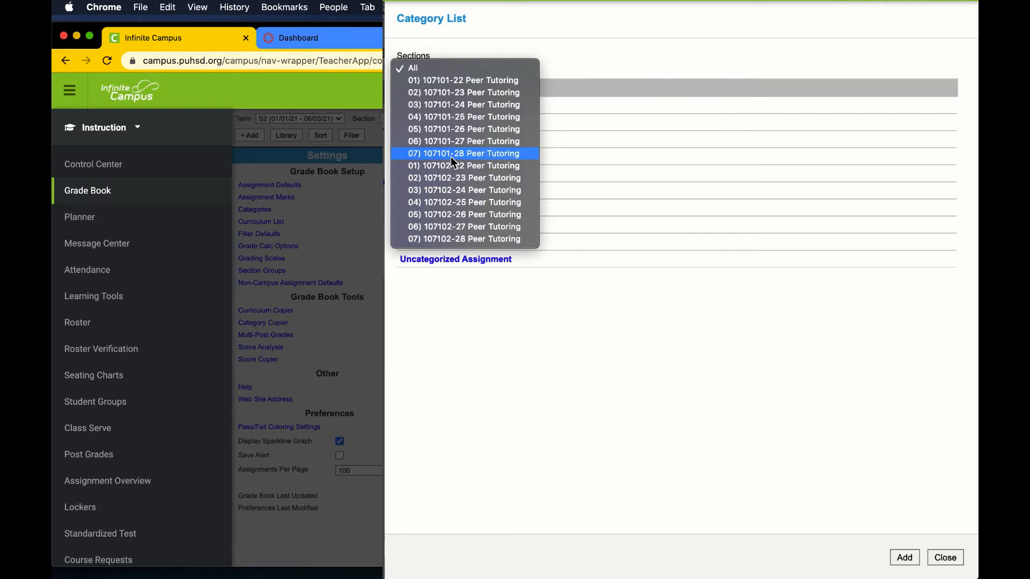
pyautogui.click(463, 165)
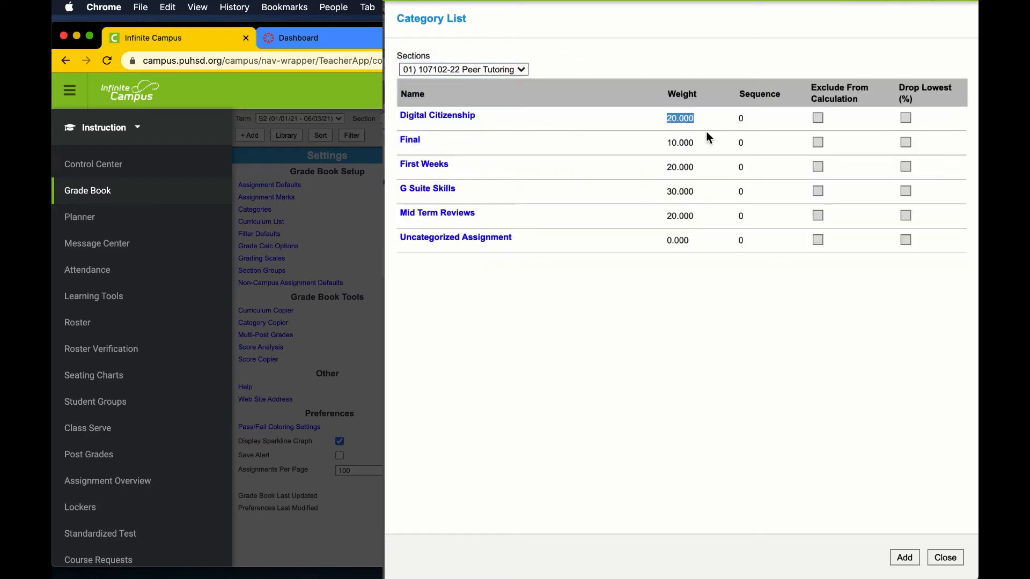
pyautogui.click(680, 167)
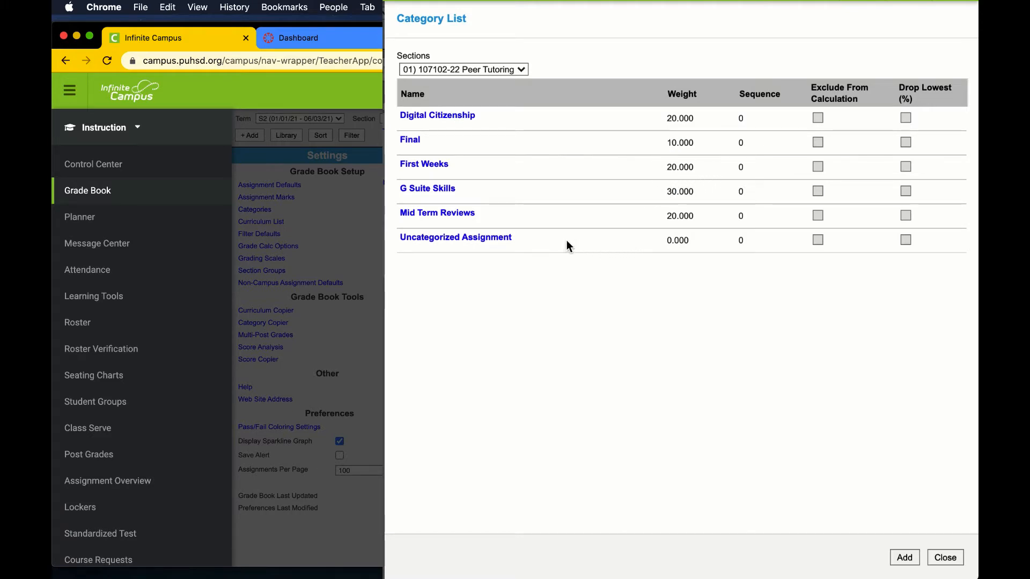
pyautogui.moveTo(537, 239)
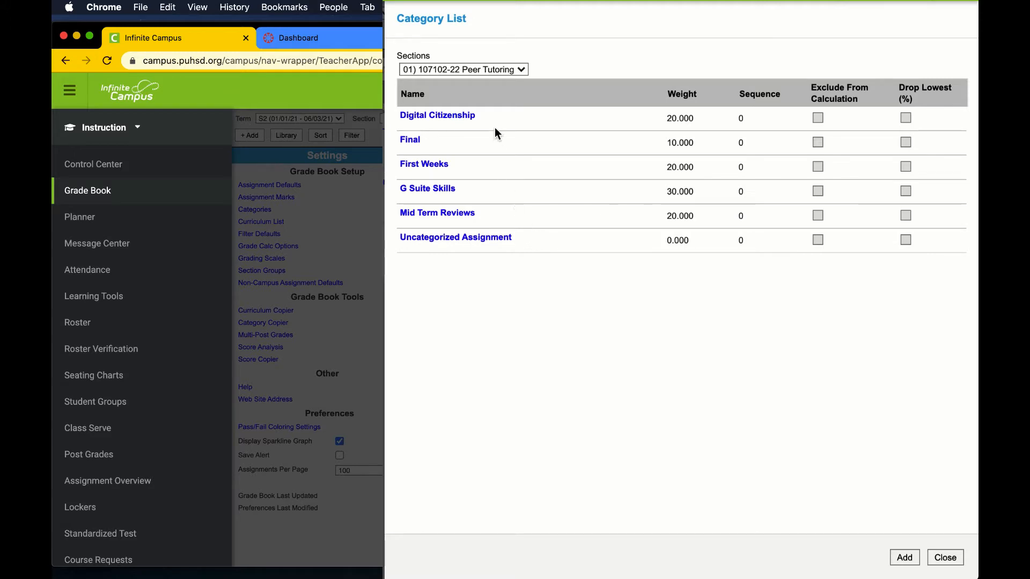
pyautogui.moveTo(463, 74)
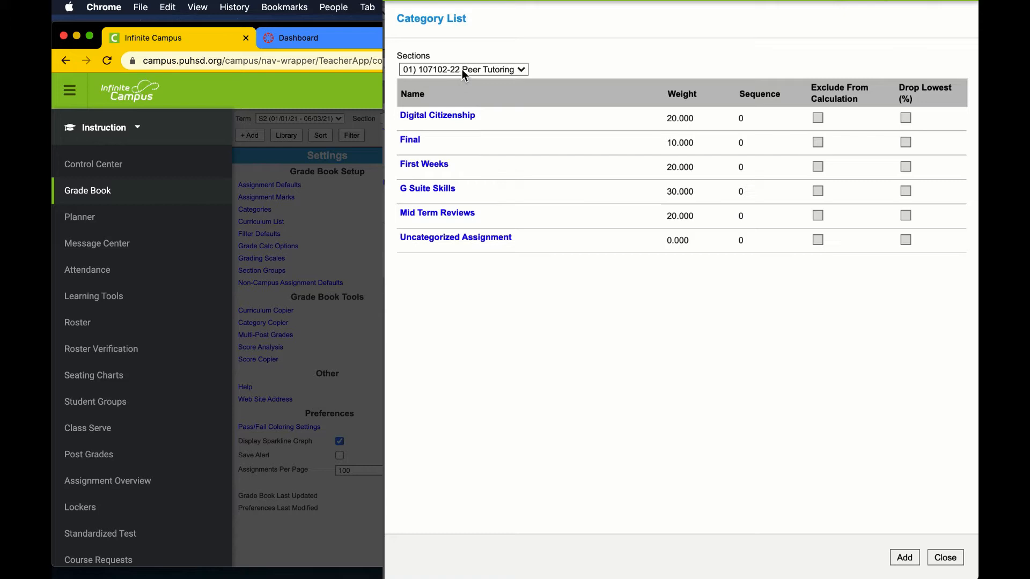
pyautogui.click(462, 69)
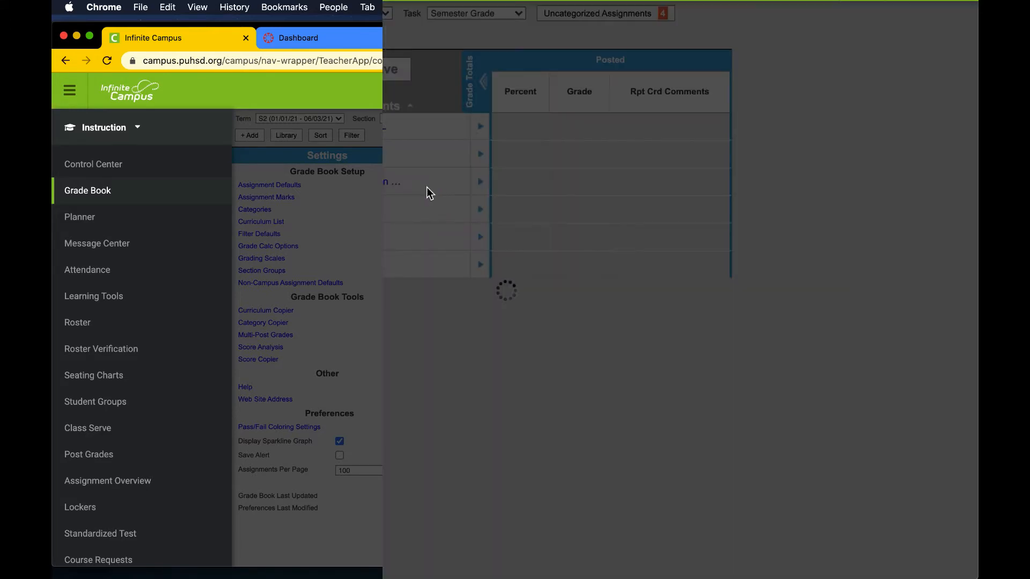
pyautogui.click(254, 209)
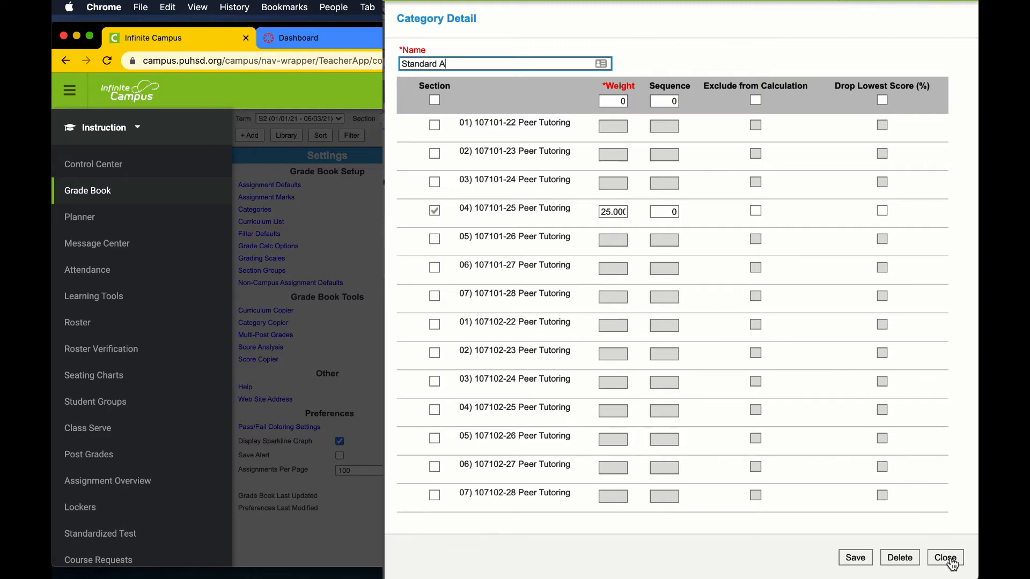
pyautogui.click(944, 557)
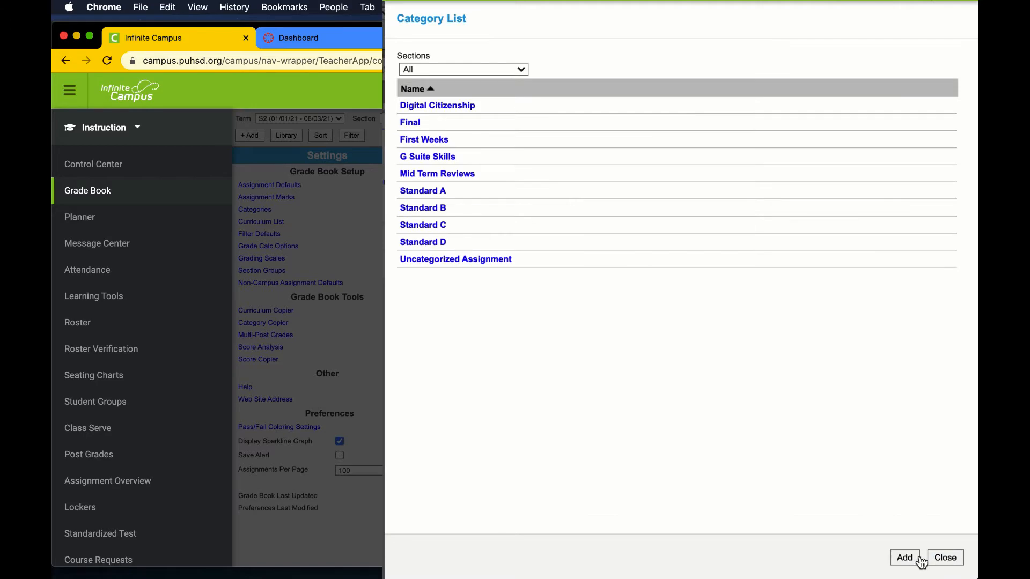
pyautogui.click(904, 557)
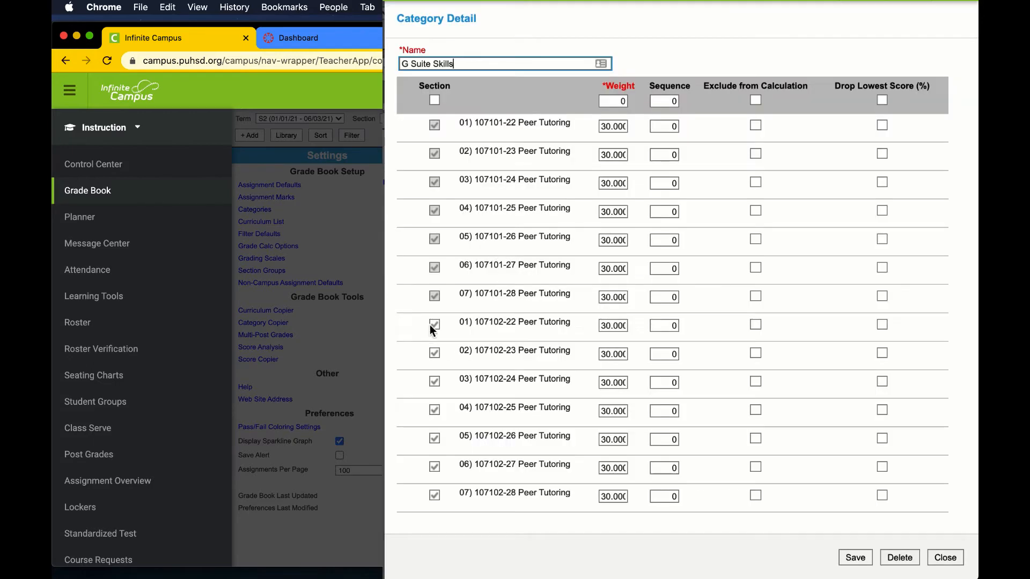
pyautogui.click(435, 326)
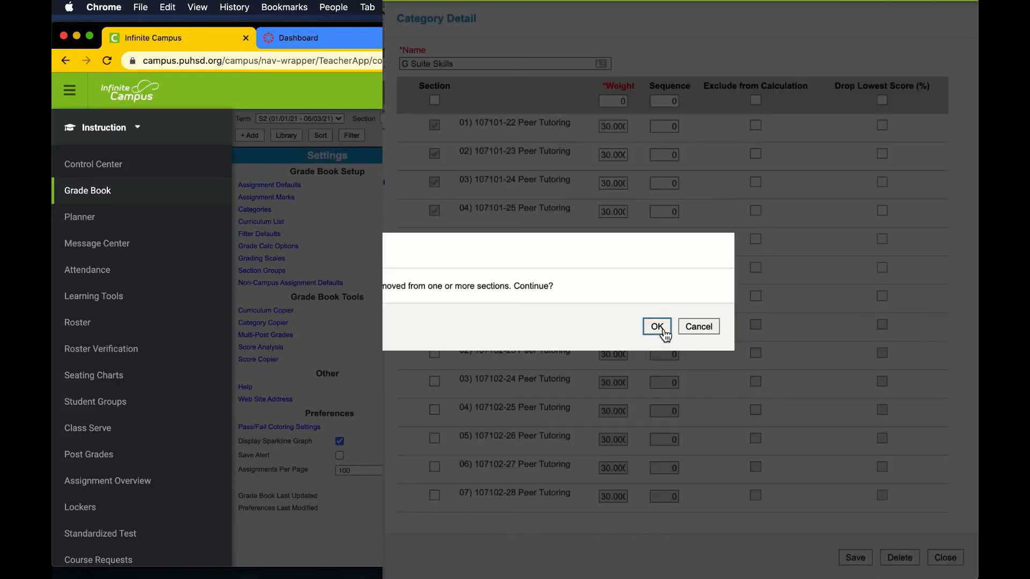
pyautogui.click(655, 326)
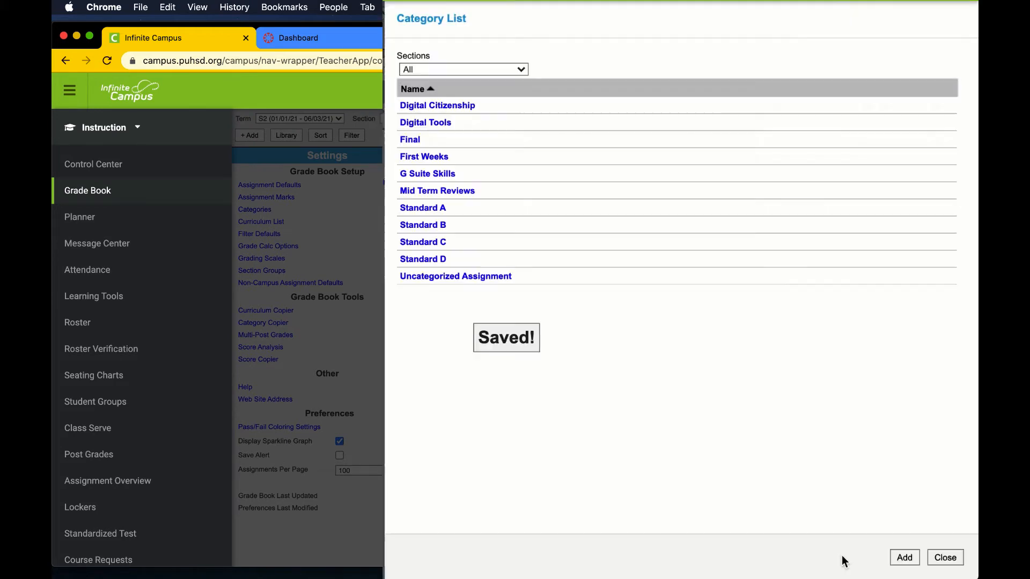
# Bring up the Digital Citizenship category details to set its weight to 25
pyautogui.click(408, 139)
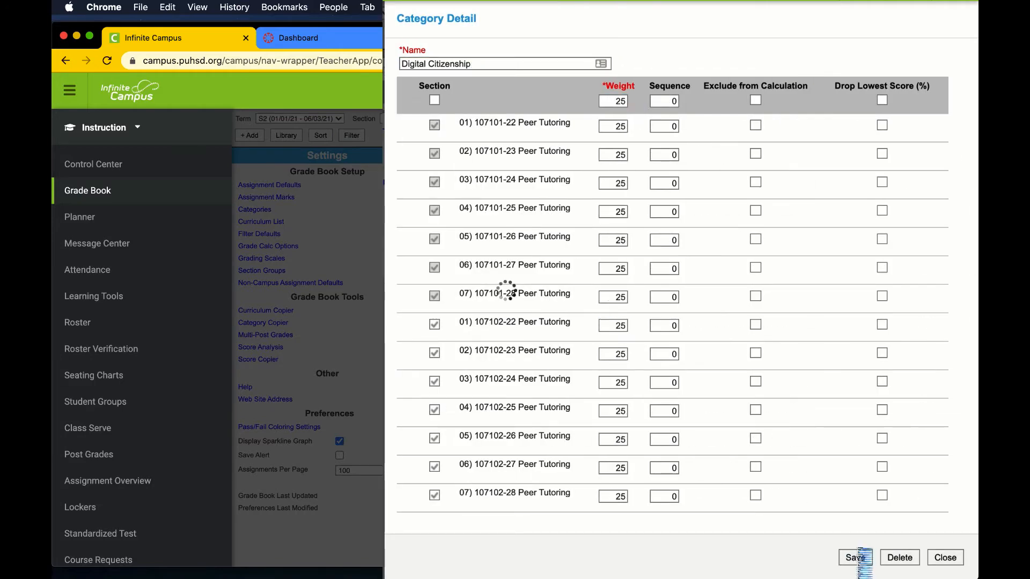
# Save Digital Citizenship at weight 25, verify section 107102-22's weights total 100, and close the list
pyautogui.click(853, 557)
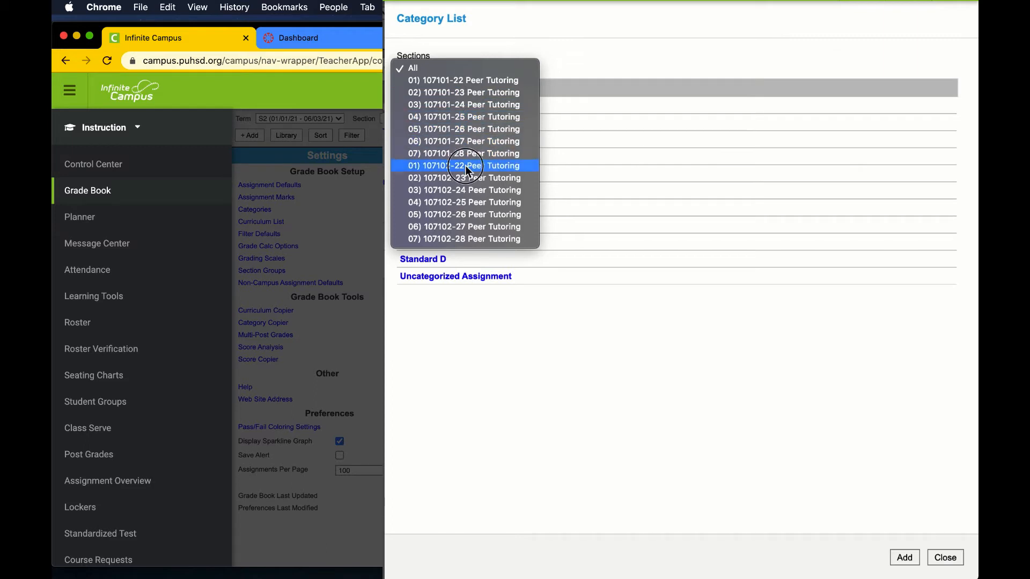
pyautogui.click(465, 165)
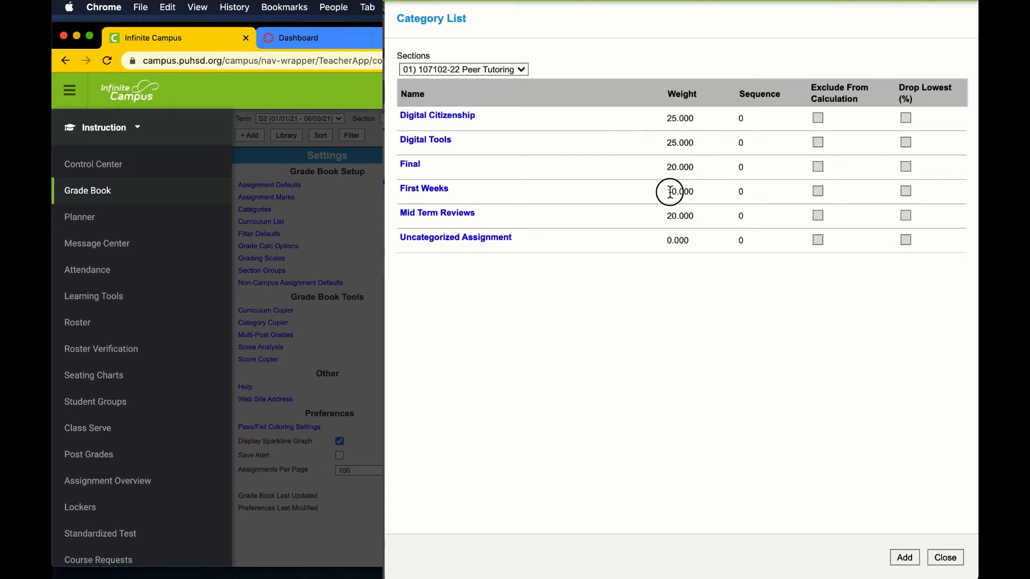
pyautogui.doubleClick(679, 191)
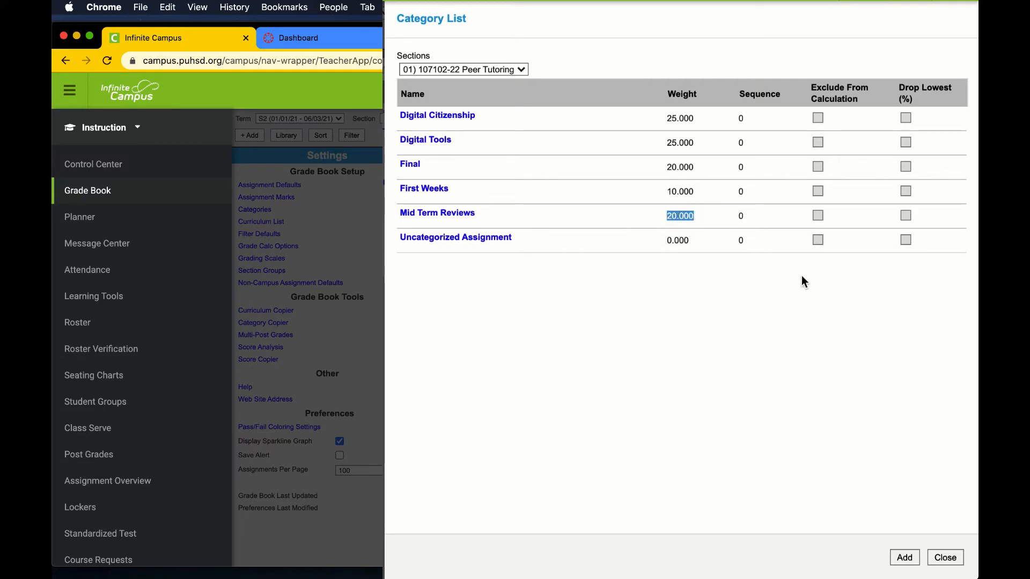
pyautogui.moveTo(768, 282)
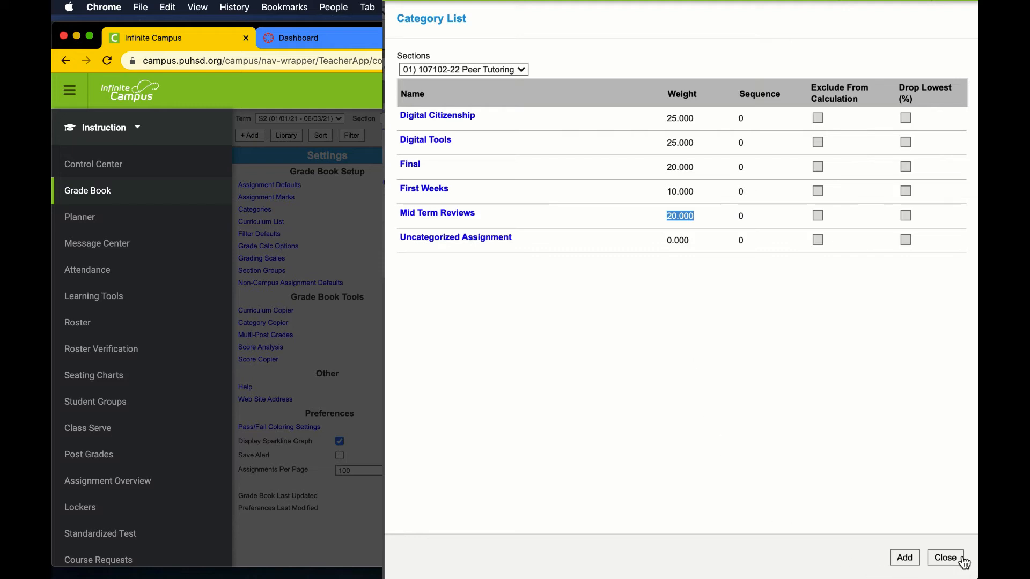
pyautogui.click(944, 558)
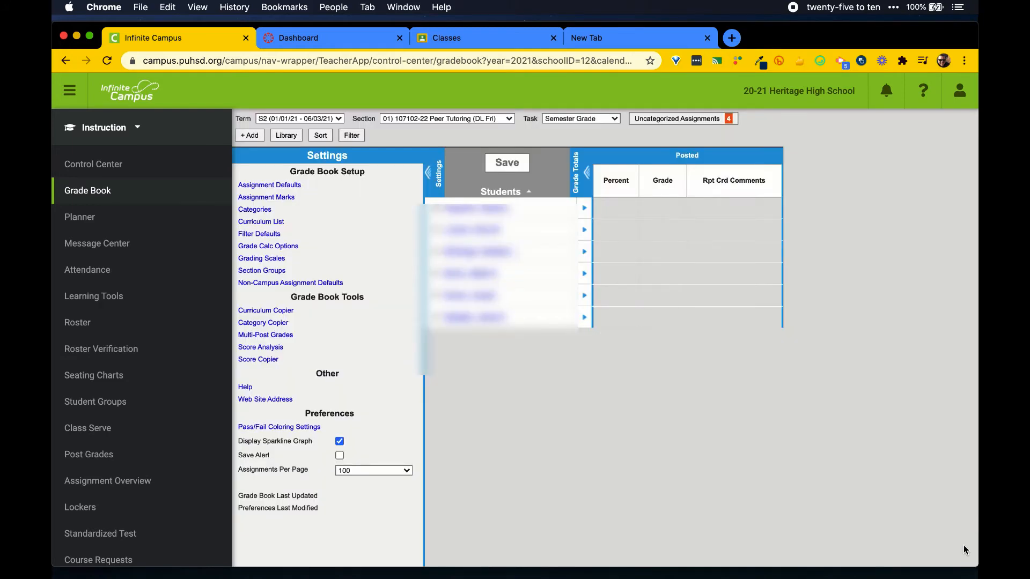
pyautogui.moveTo(891, 427)
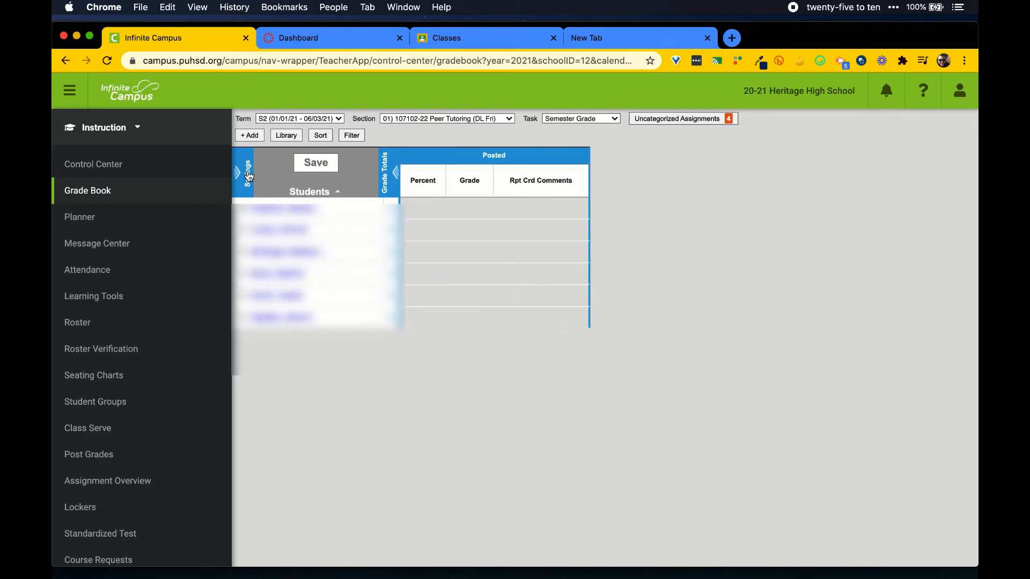
pyautogui.click(244, 172)
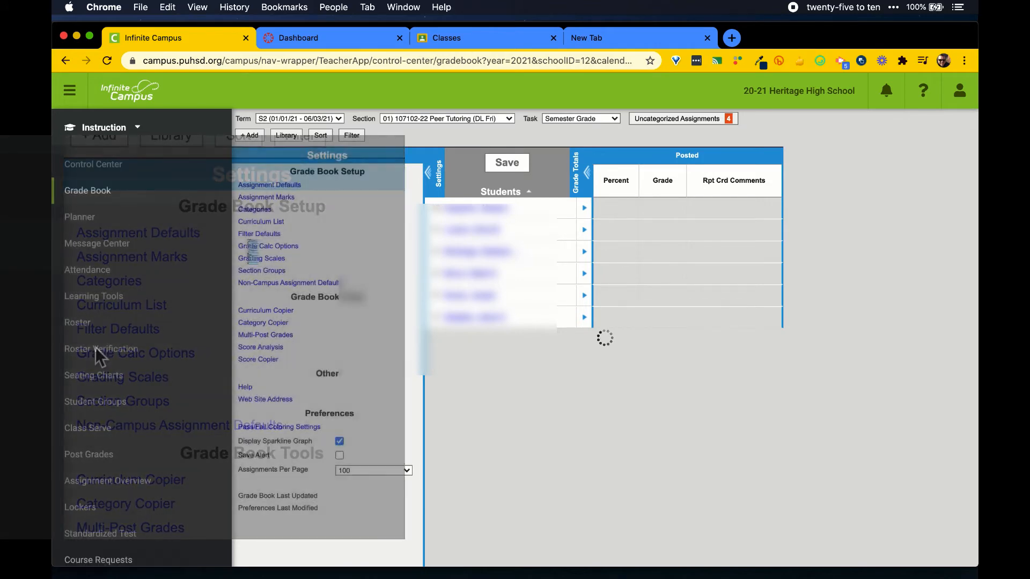
# Set Semester Grade to In-Progress Grade on the District Alpha scale with Weight Categories checked, and save
pyautogui.click(268, 246)
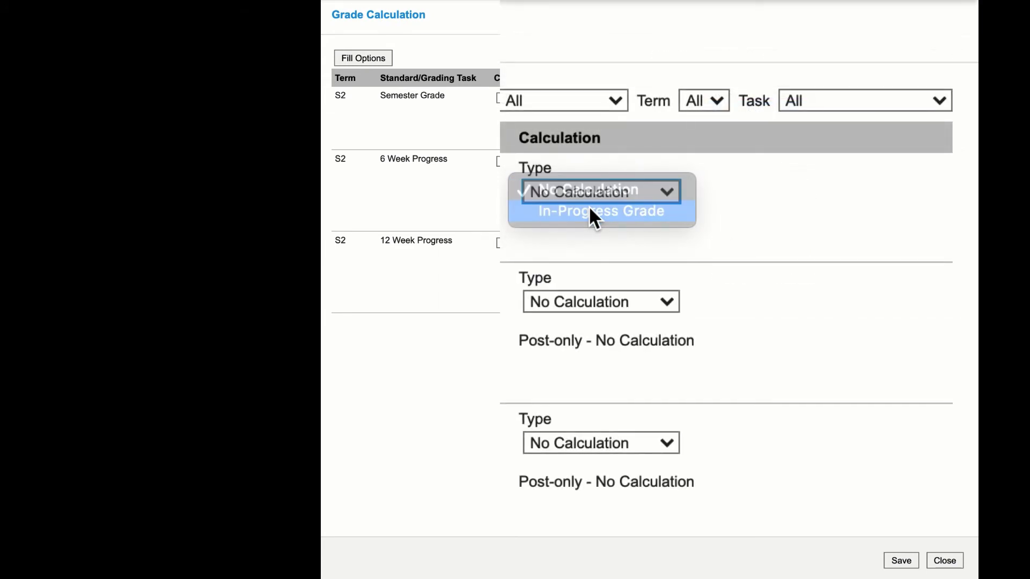
pyautogui.click(599, 211)
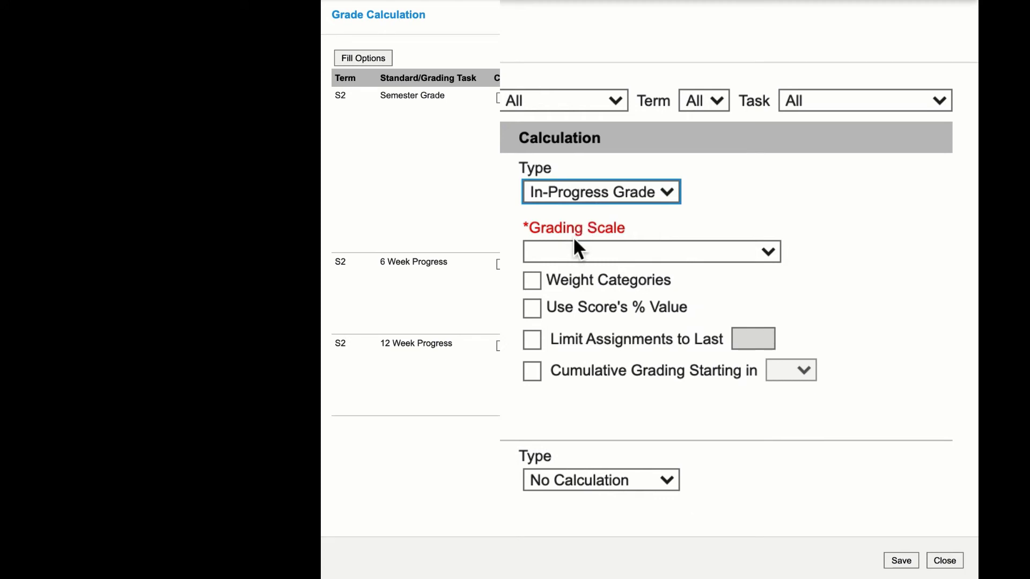
pyautogui.click(650, 251)
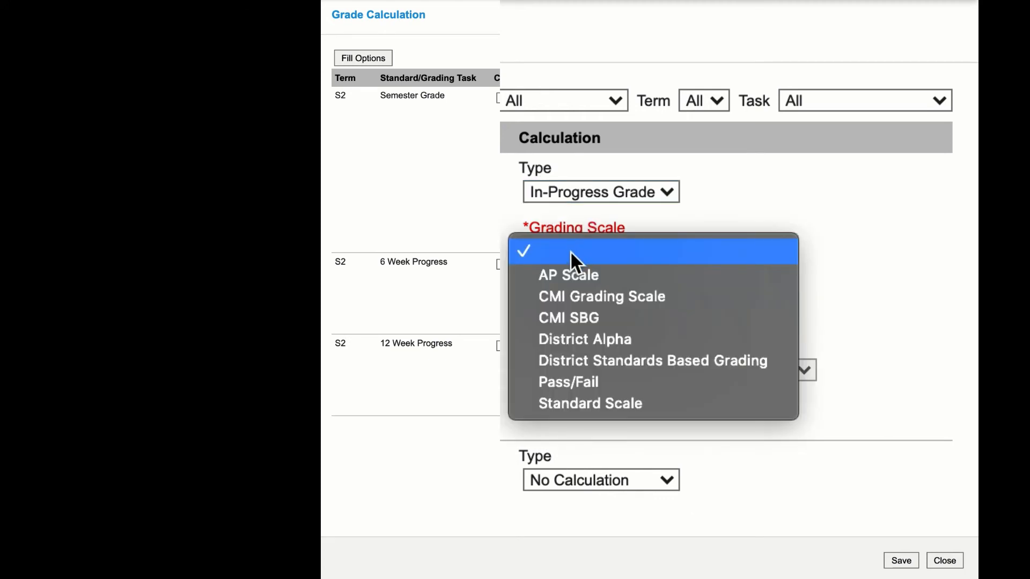
pyautogui.moveTo(584, 339)
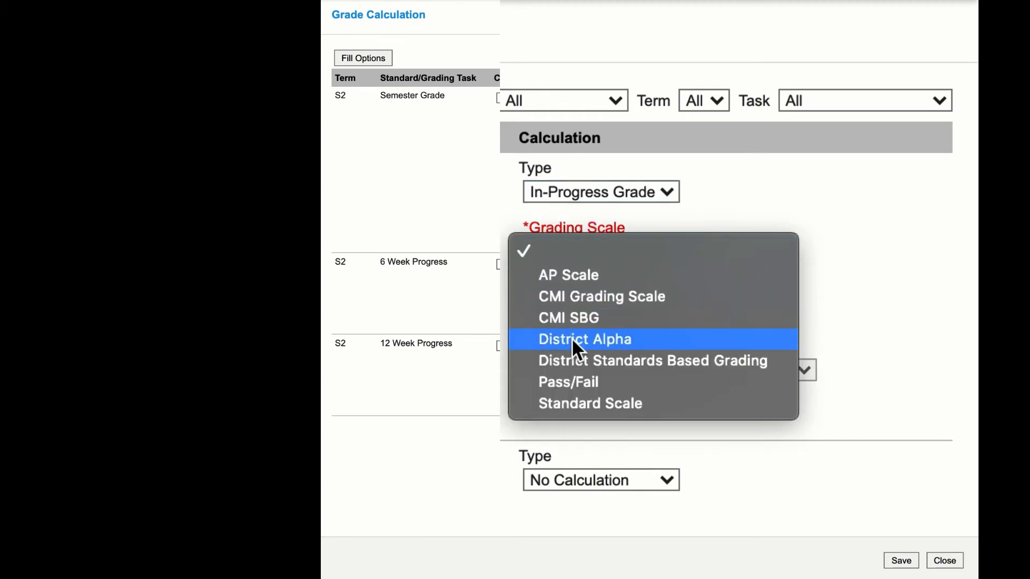
pyautogui.click(584, 339)
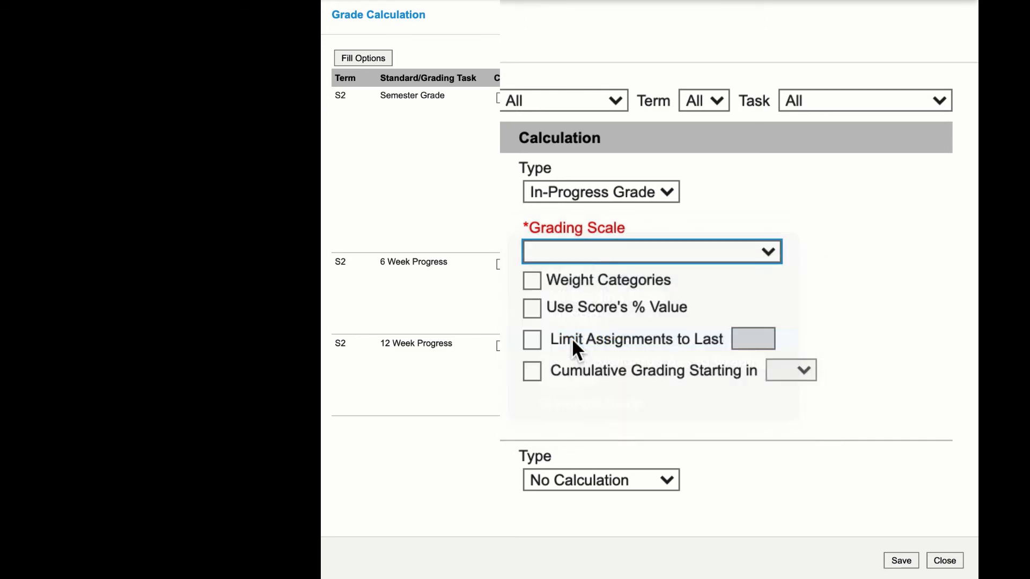
pyautogui.click(650, 251)
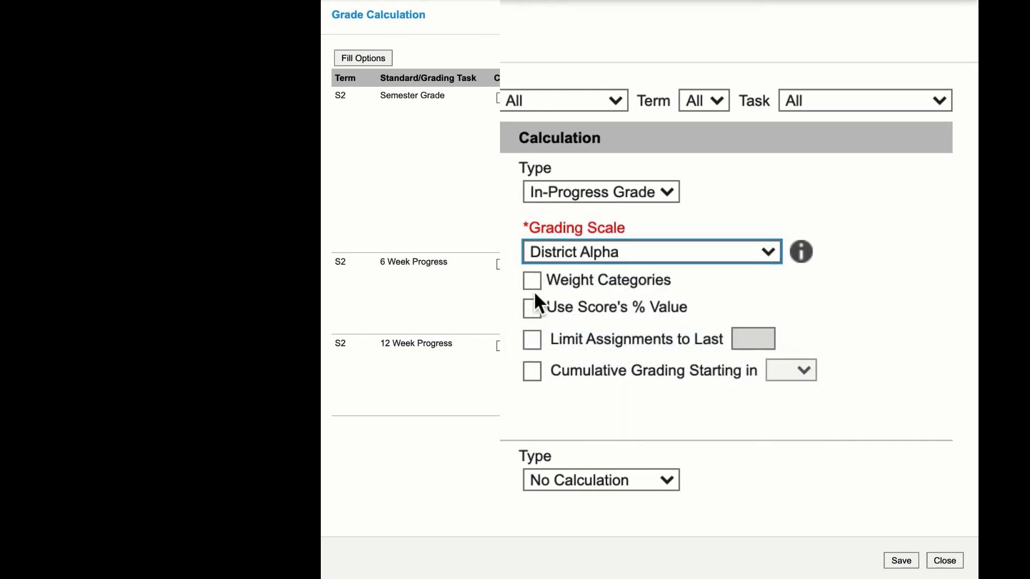
pyautogui.click(531, 280)
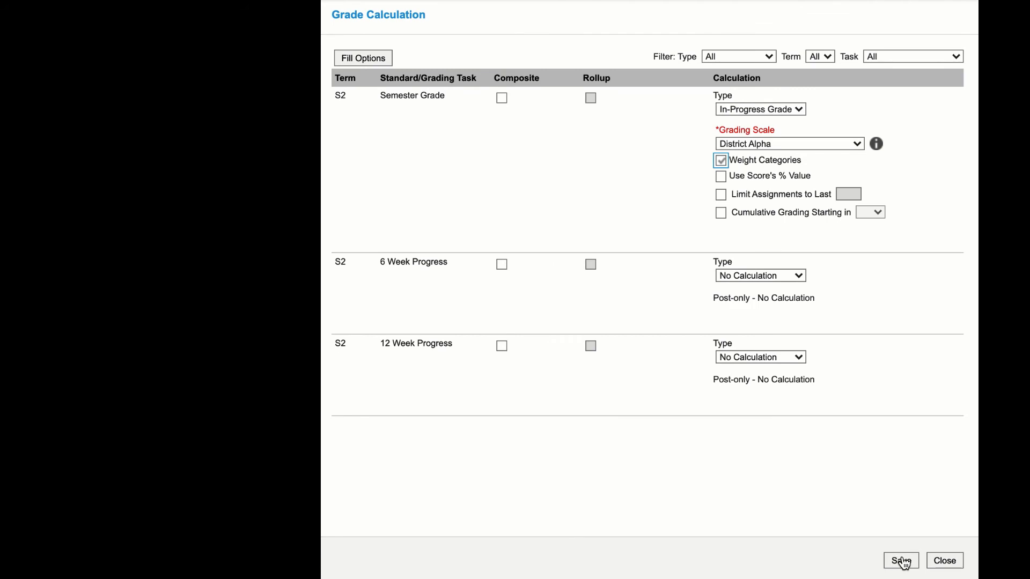
pyautogui.click(899, 560)
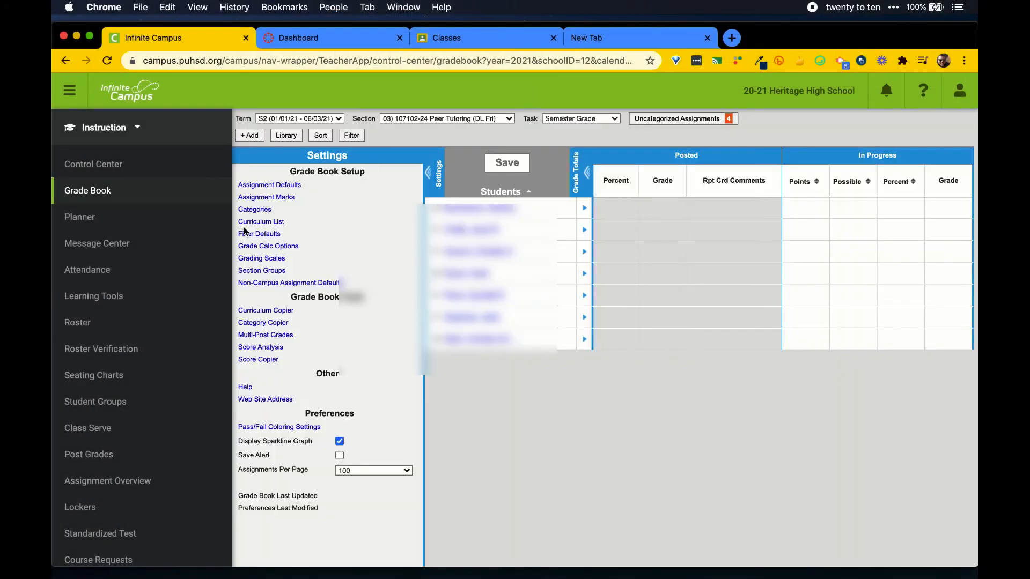
# Apply and save the In-Progress Grade calculation with weighted categories for sections 107102-26 and -27
pyautogui.click(268, 246)
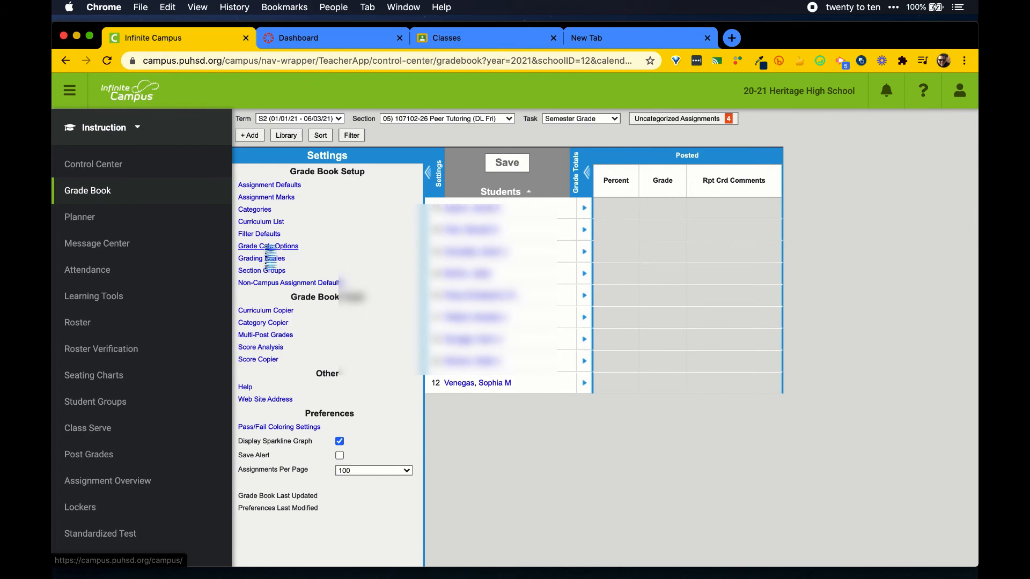
pyautogui.click(268, 246)
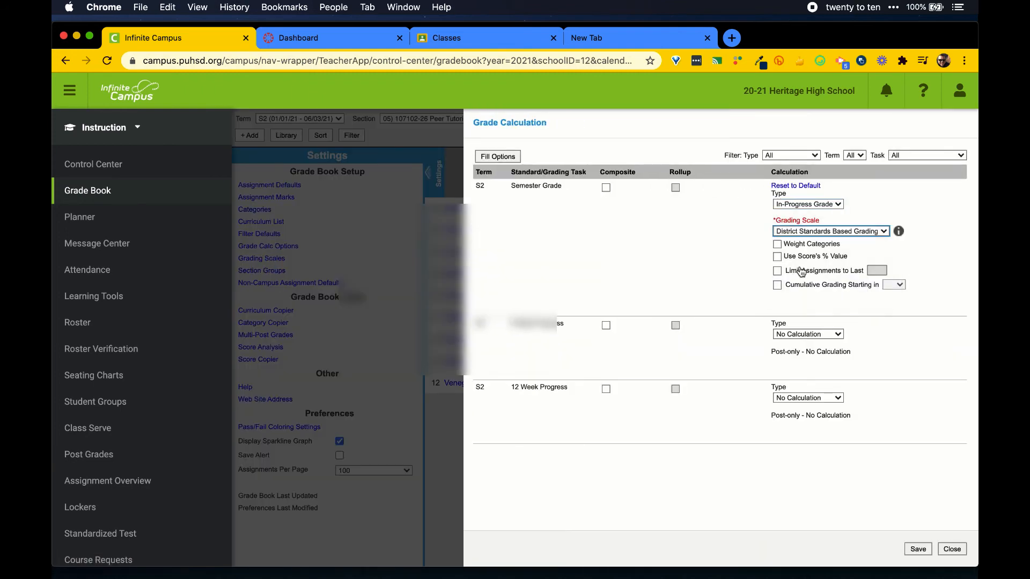
pyautogui.click(952, 548)
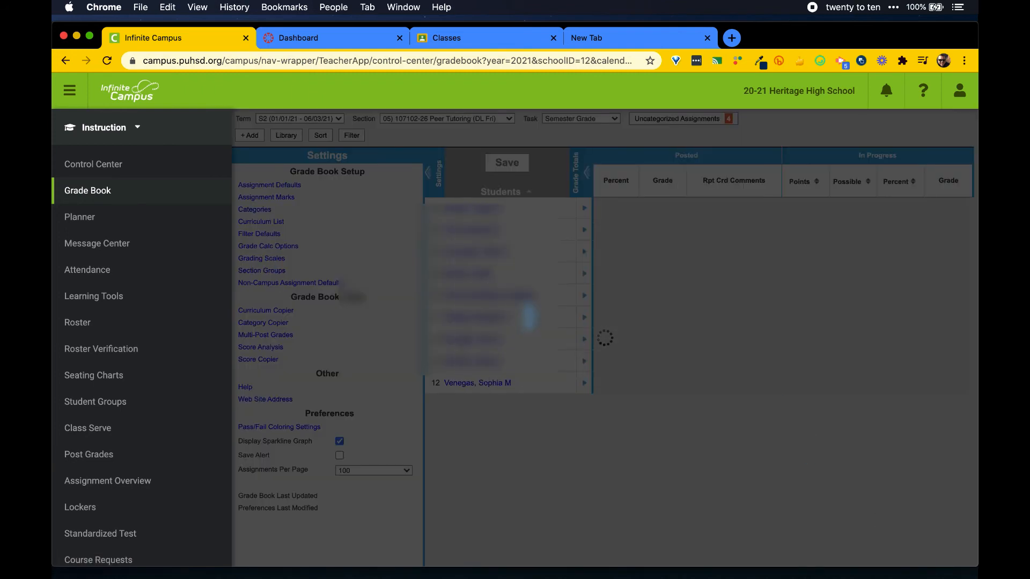
pyautogui.click(446, 119)
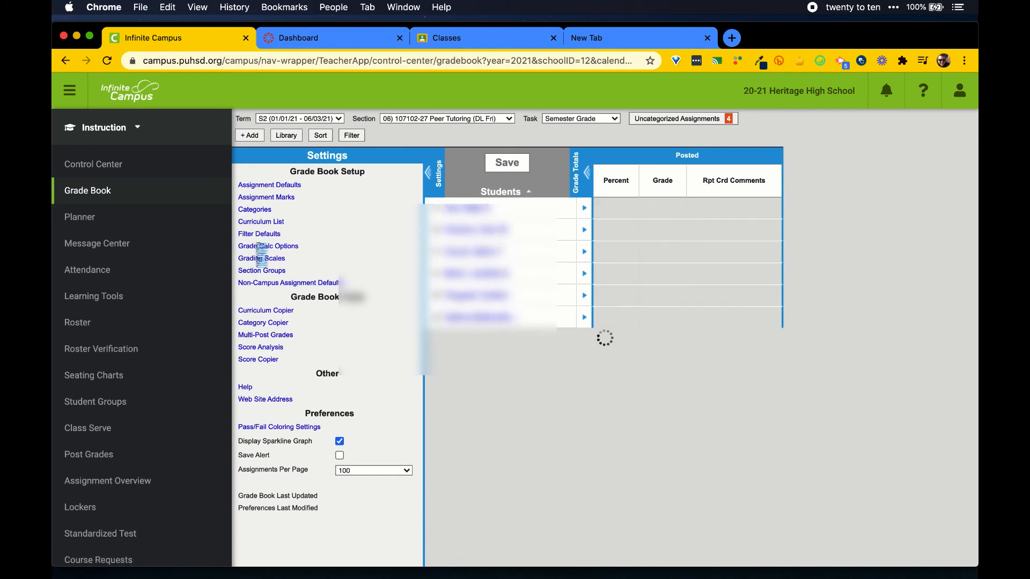
pyautogui.click(268, 246)
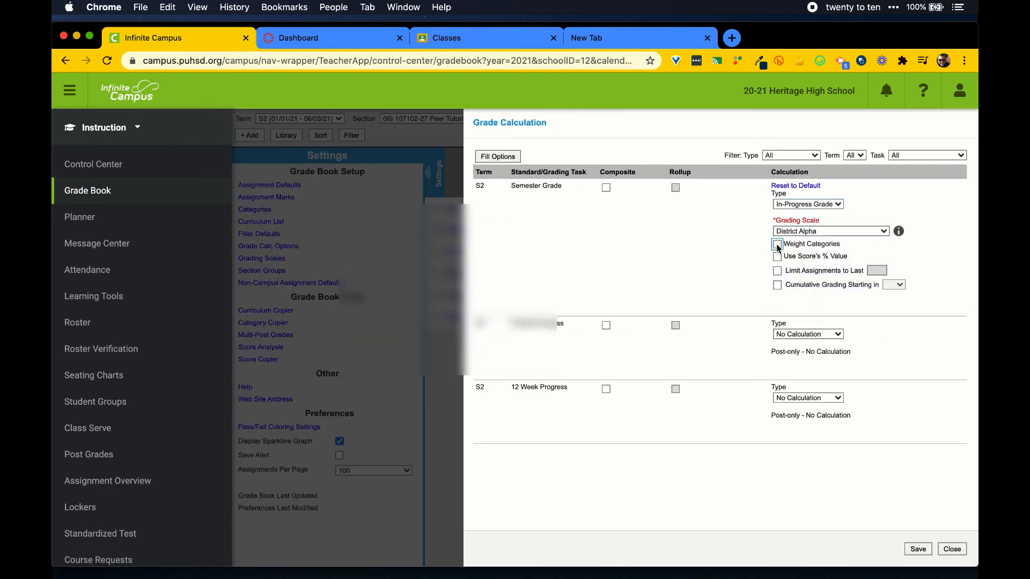
pyautogui.click(951, 550)
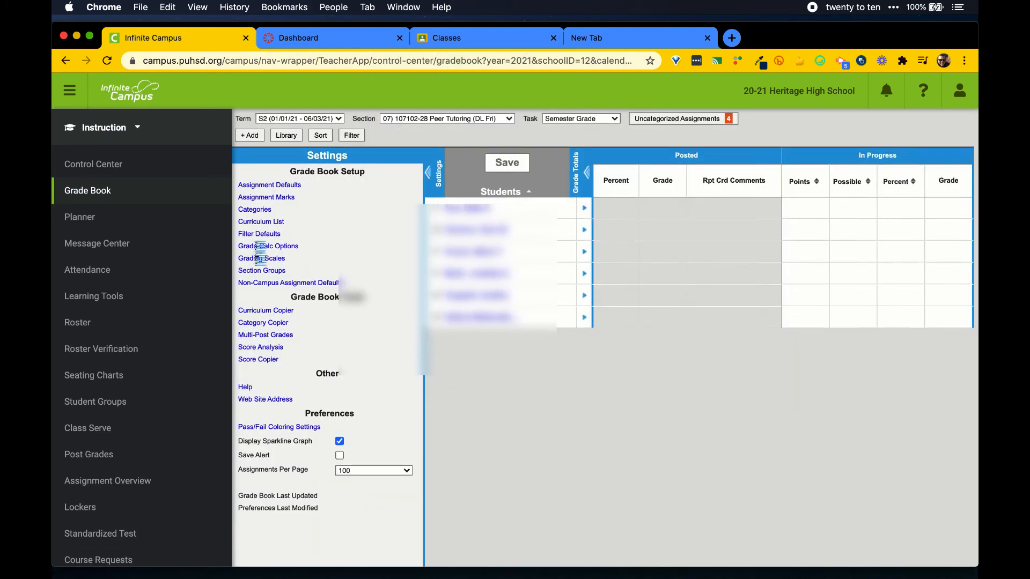
# Set section 107102-28's Semester Grade to In-Progress Grade
pyautogui.click(268, 245)
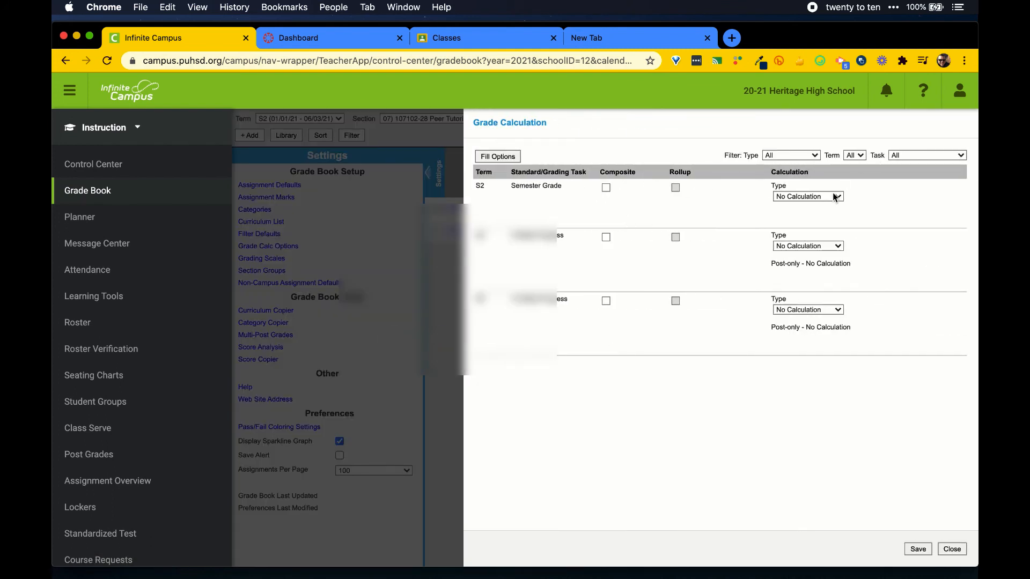
pyautogui.click(808, 197)
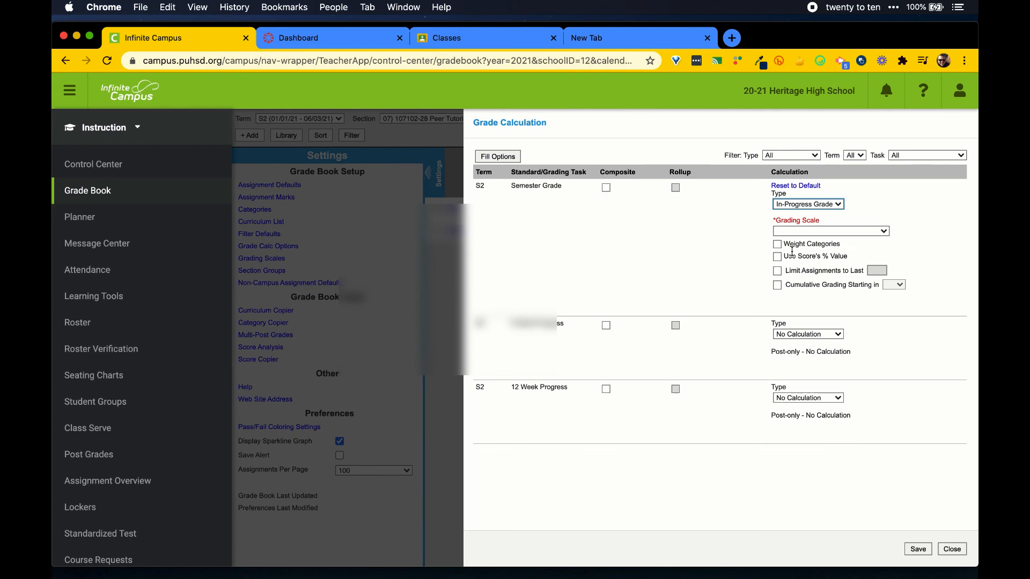